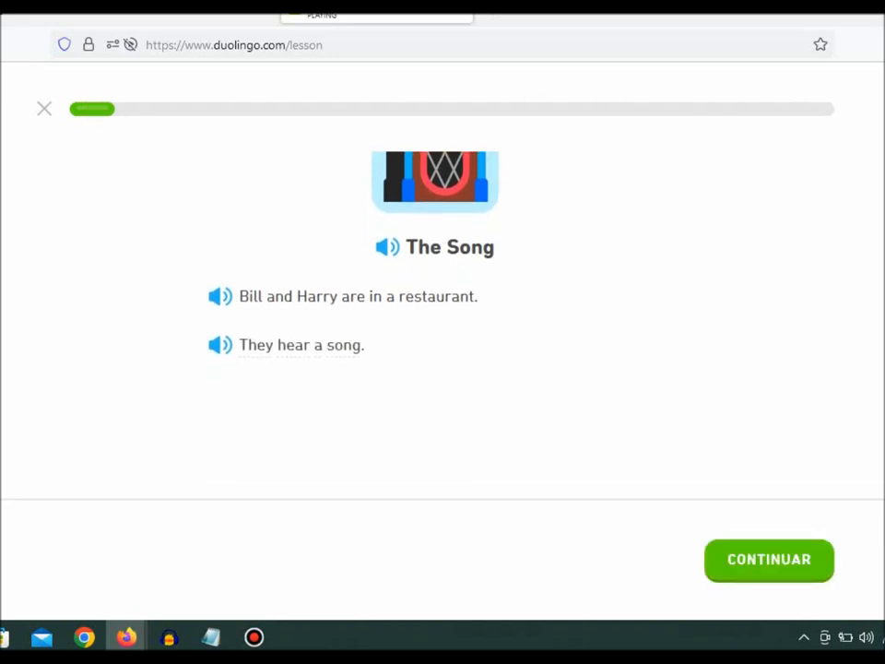
Move past the intro and complete the sentence as 'I love this song!'
click(768, 560)
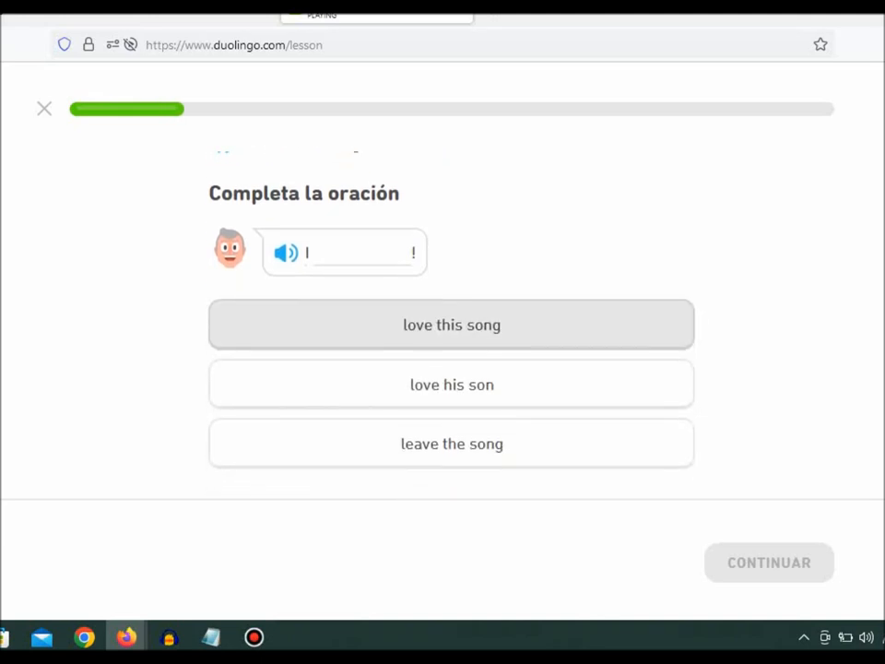
click(452, 324)
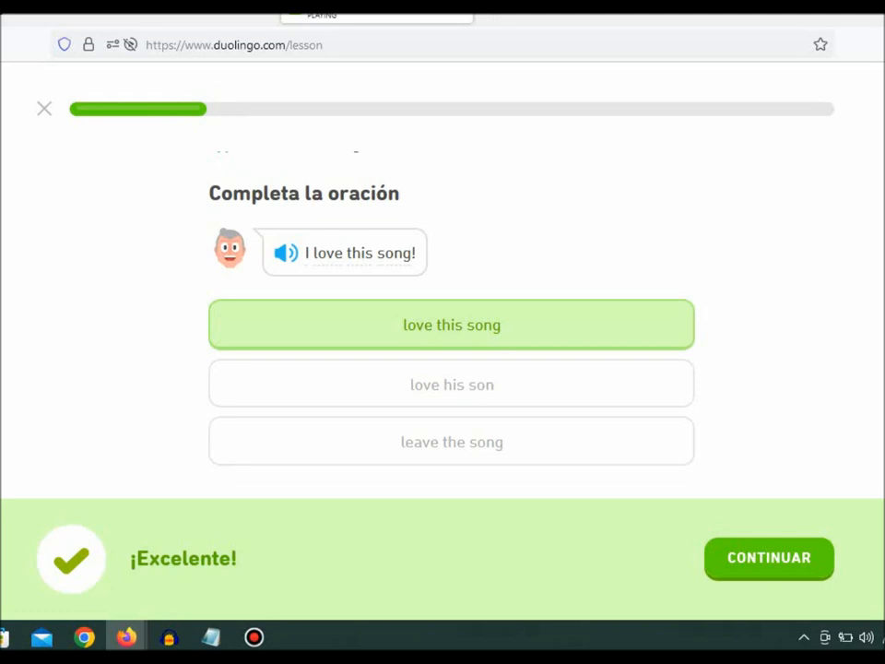
Advance the dialogue from 'This song is boring.' to 'There's no guitar.'
click(769, 557)
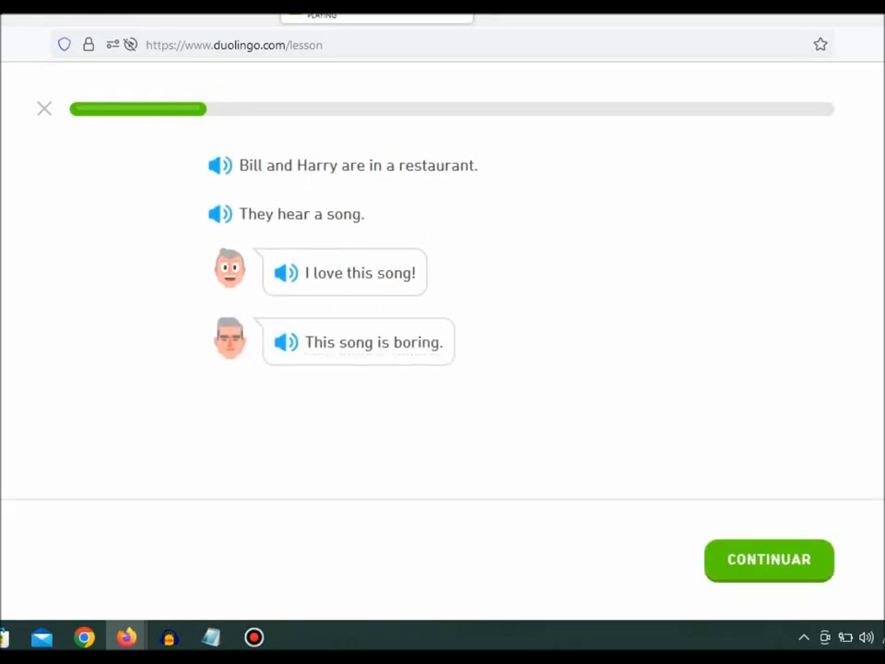
scroll(down, 3)
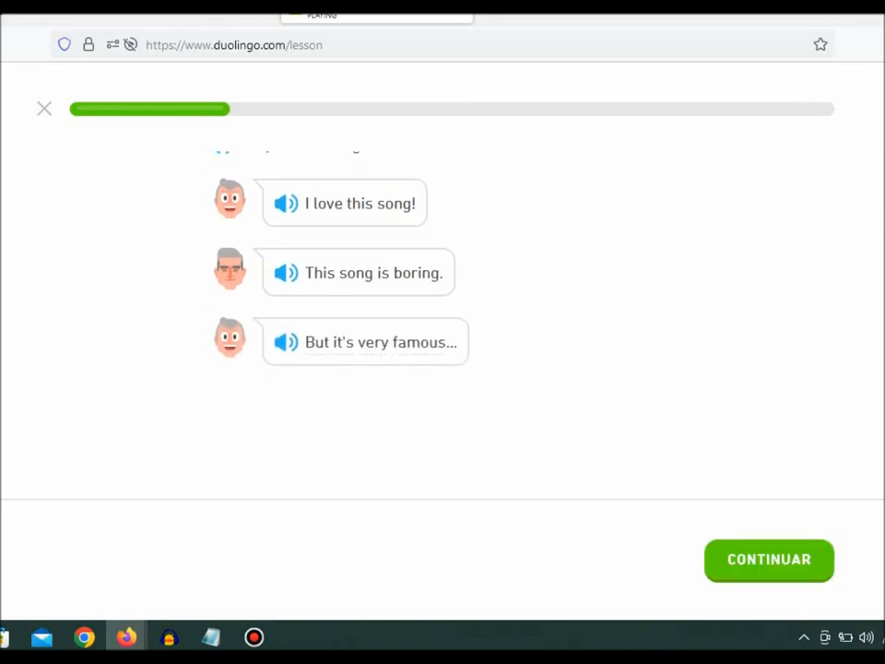
click(769, 560)
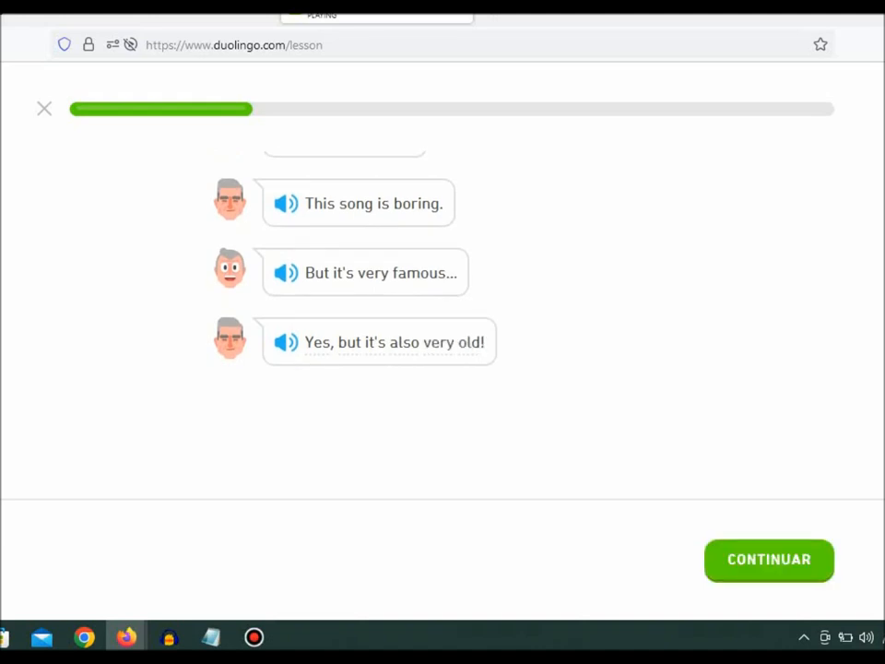
click(769, 559)
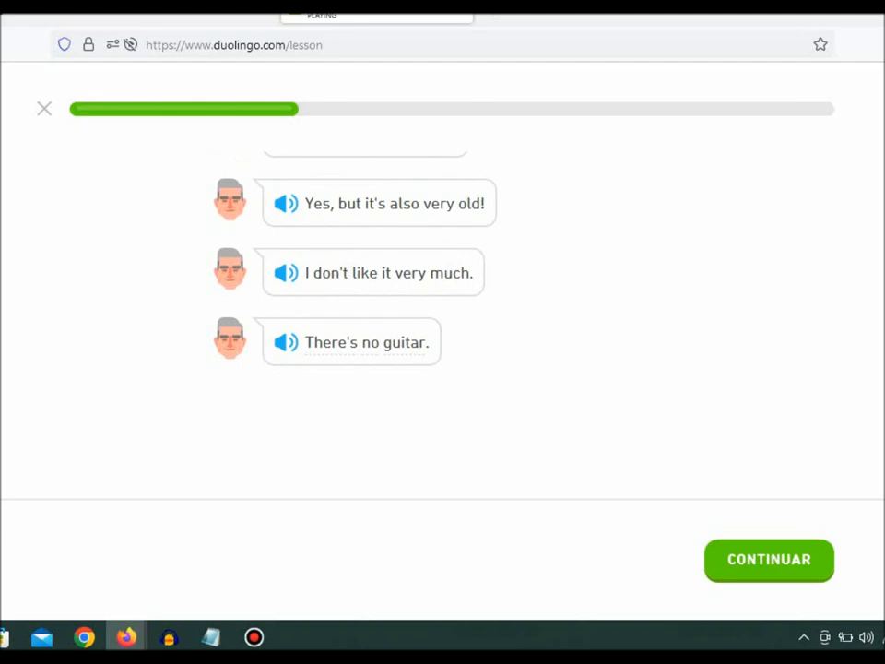
Rebuild the heard sentence 'And it's too slow.' and continue to 'Listen to the piano!'
click(769, 559)
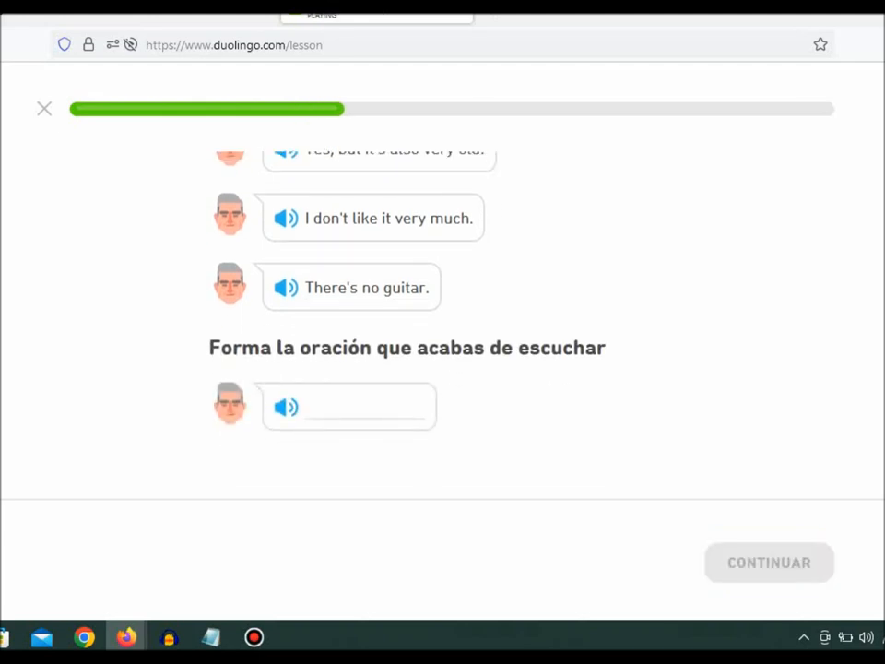
scroll(down, 3)
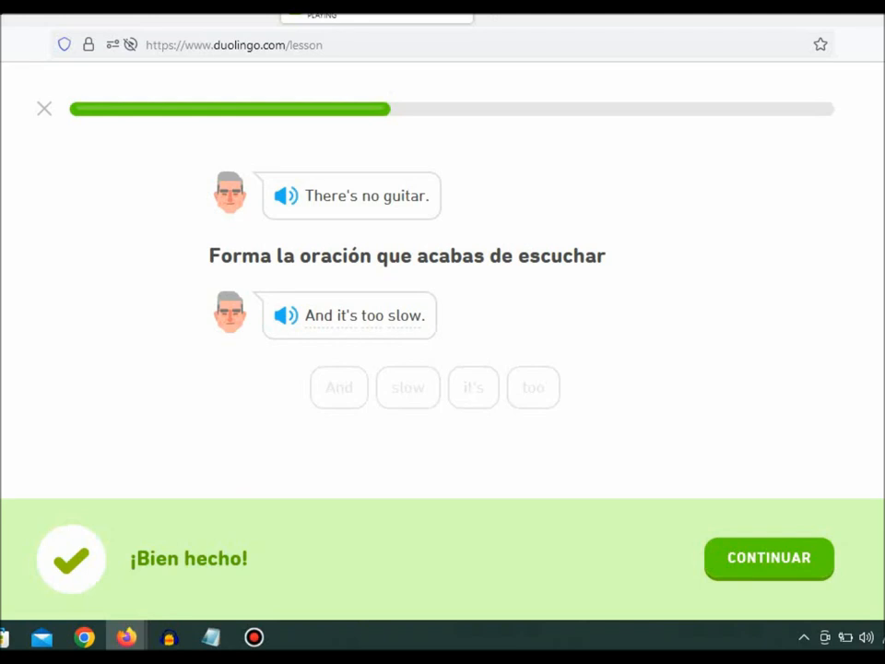
click(768, 557)
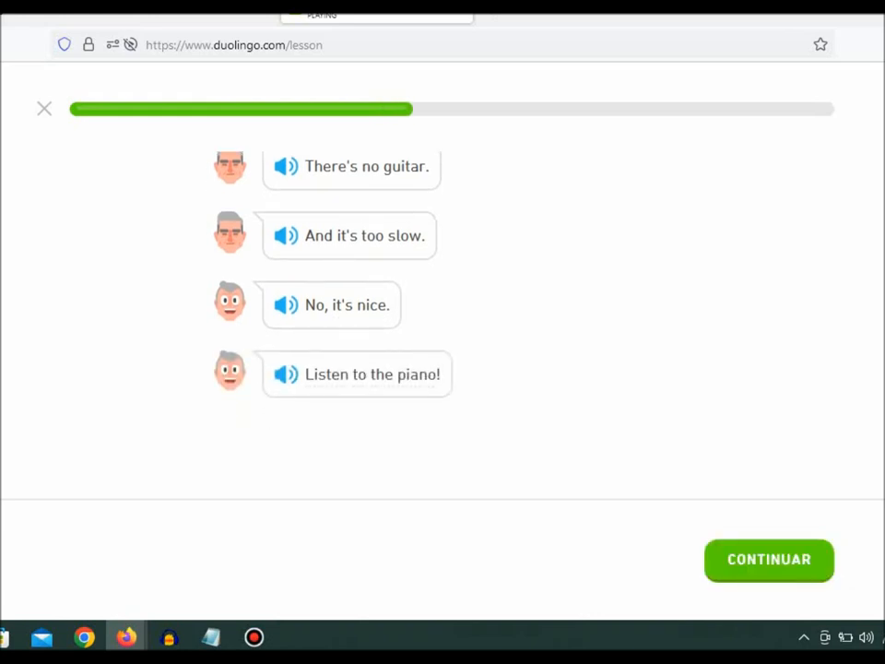
Reveal 'And the words of the song are very beautiful.' and the question about what Bill likes
scroll(up, 3)
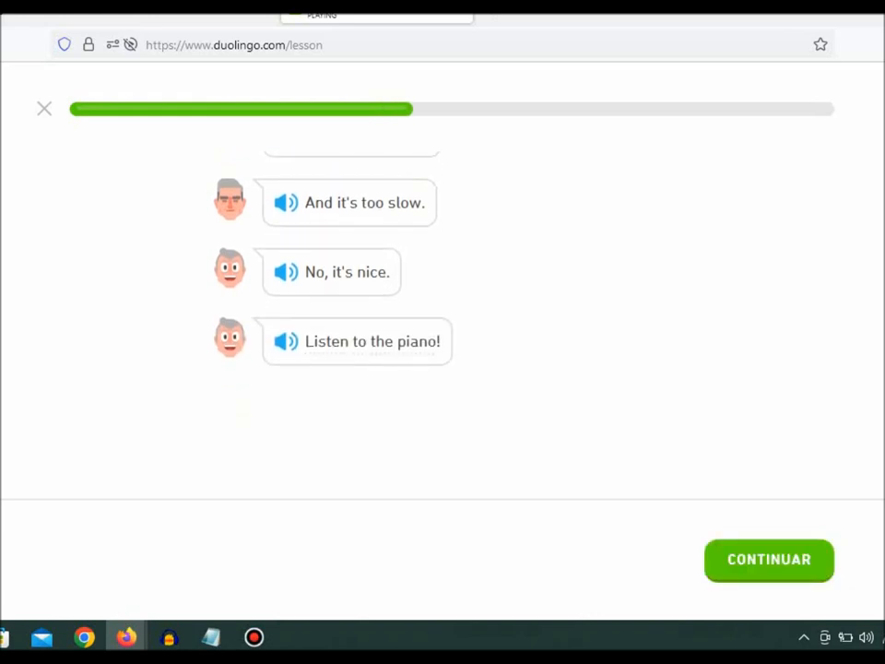
click(768, 558)
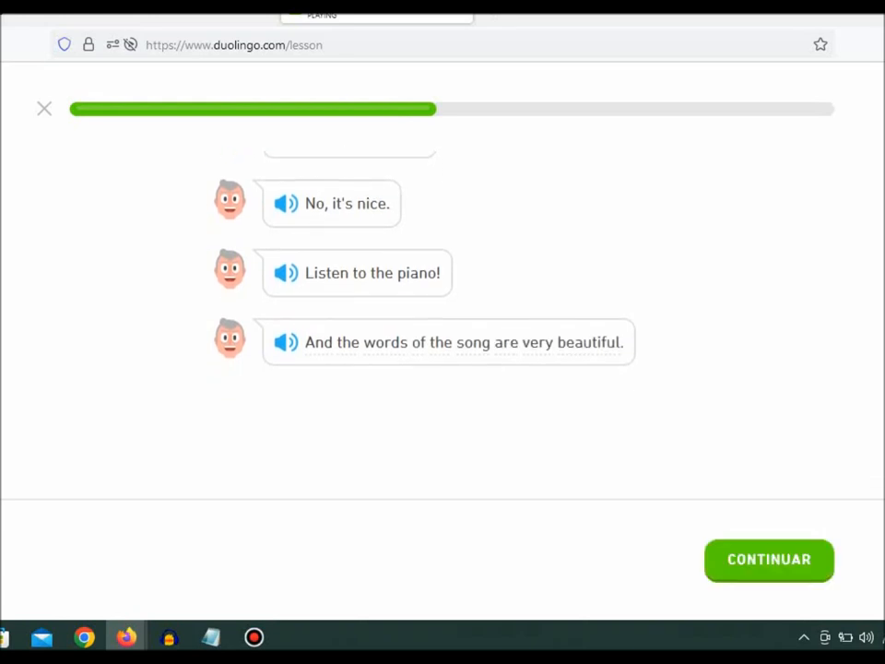
click(769, 560)
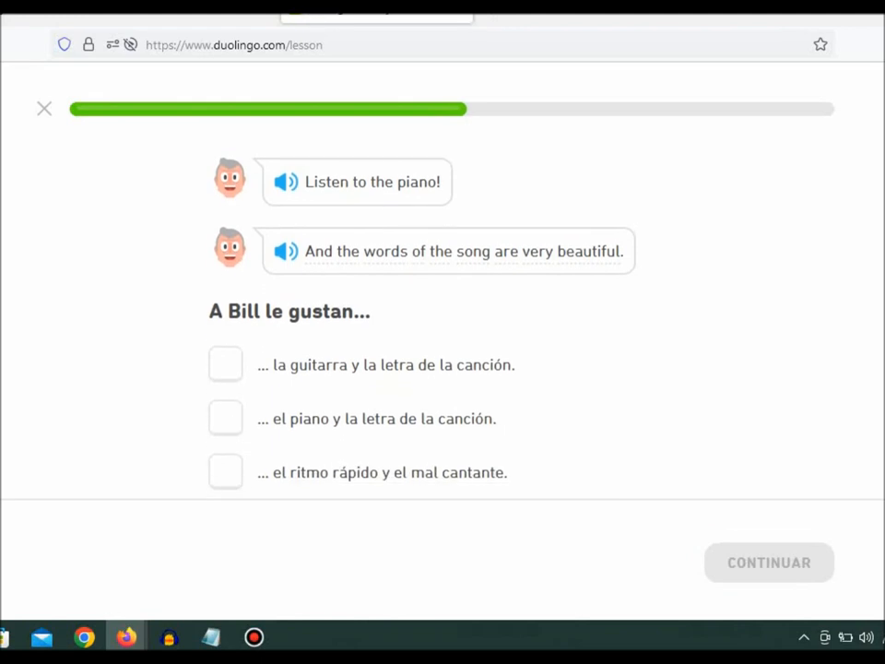
Answer that Bill likes the piano and the song's lyrics, then continue to 'Why?'
scroll(up, 3)
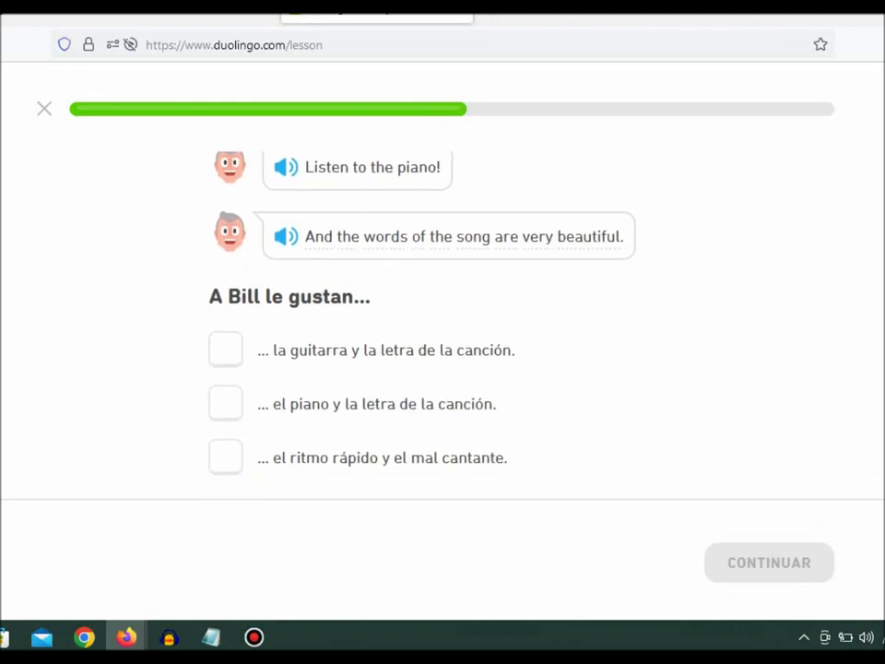
click(225, 404)
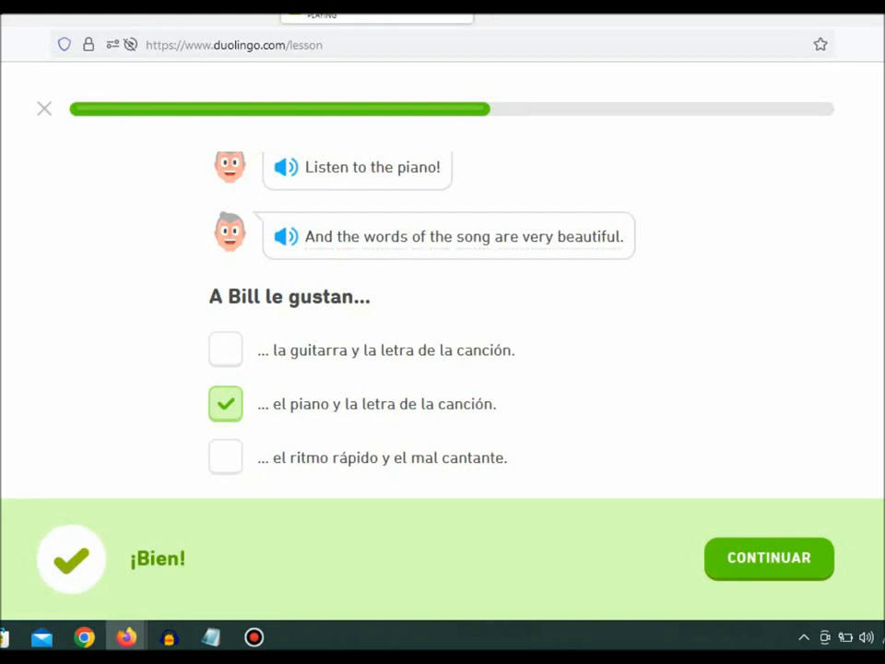
click(769, 557)
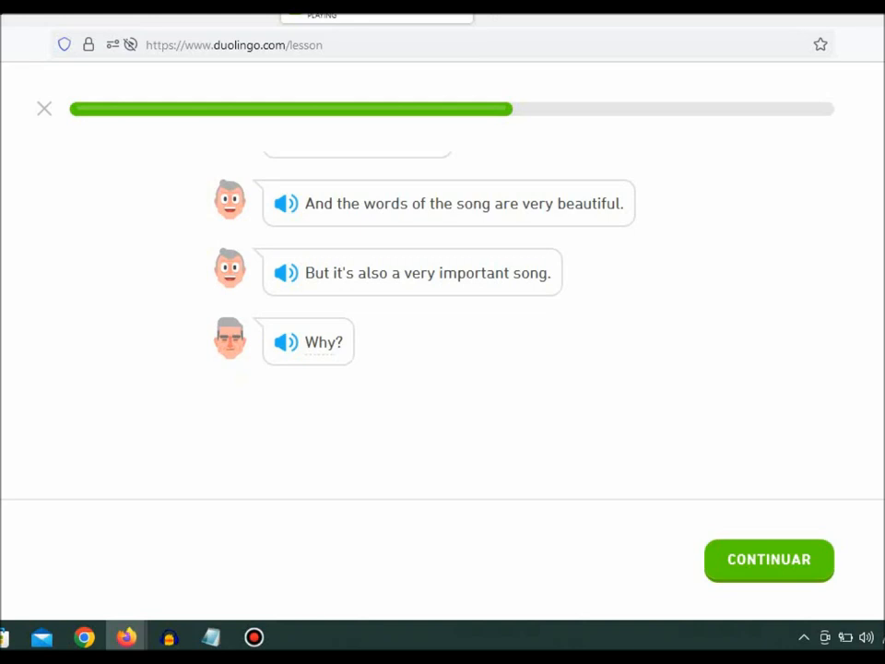
Advance to '... thirty years ago!' and the question about when they first heard the song
click(769, 561)
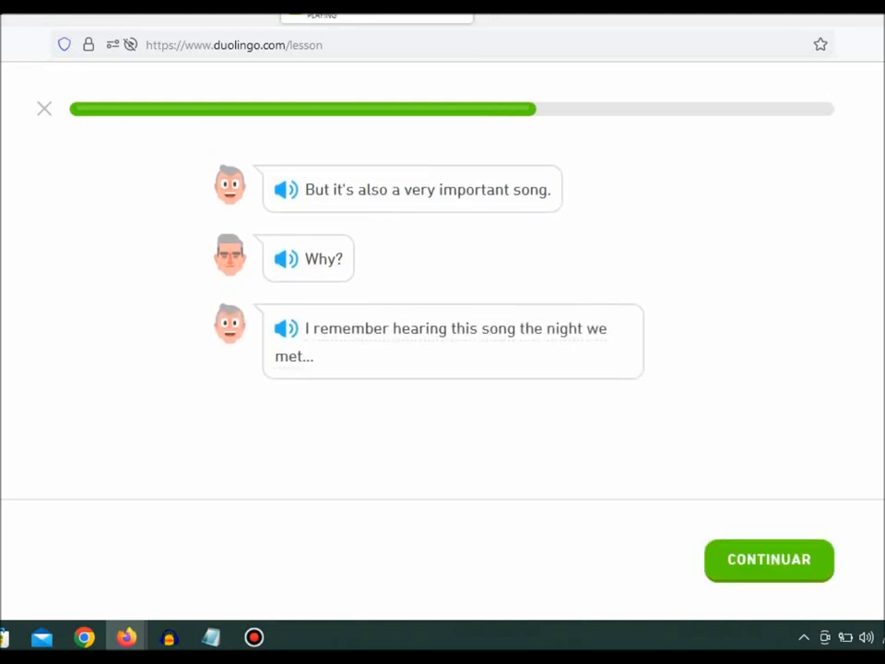
click(769, 560)
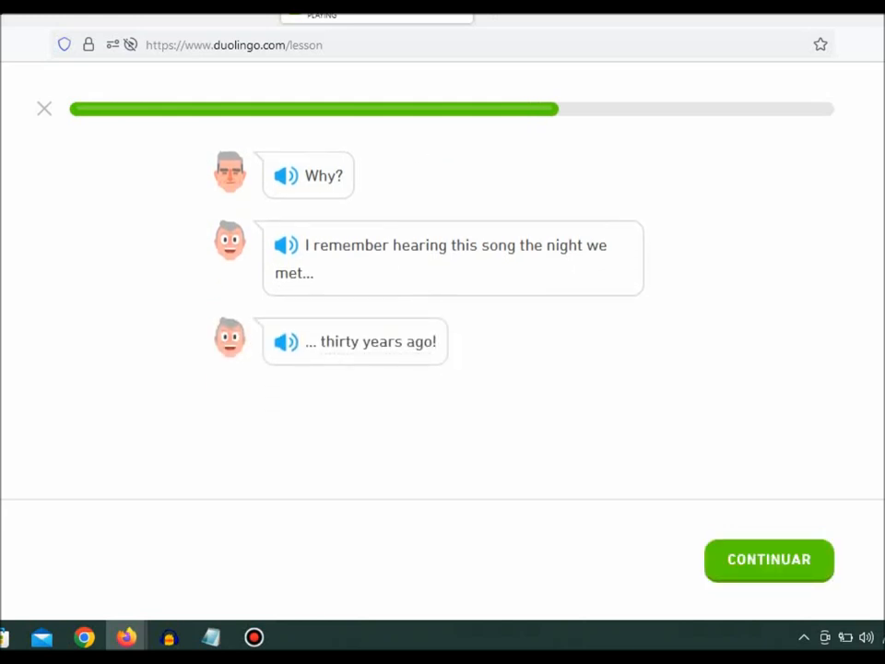
click(769, 559)
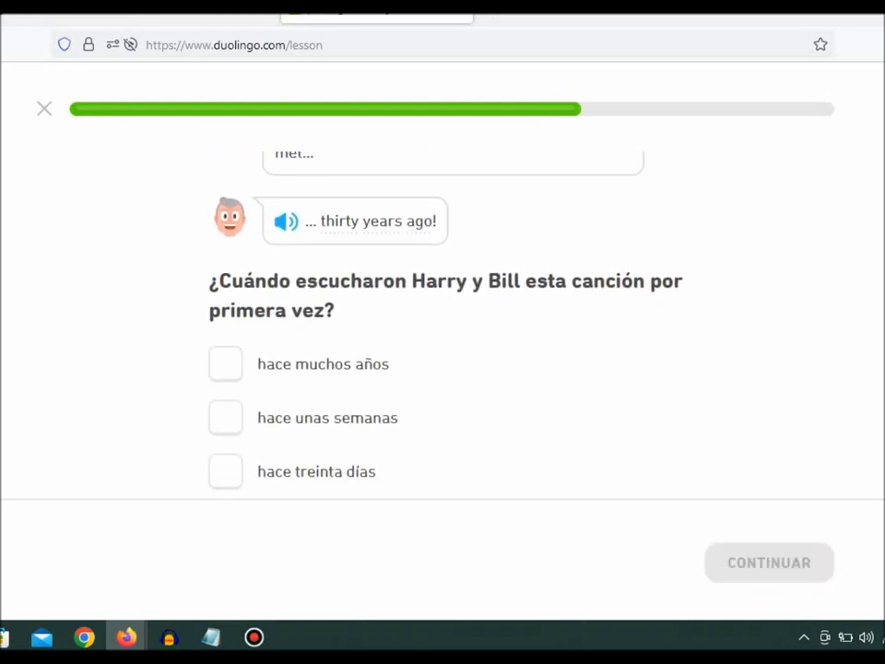
Answer 'hace muchos años' and continue to Bill's 'Oh...'
click(225, 364)
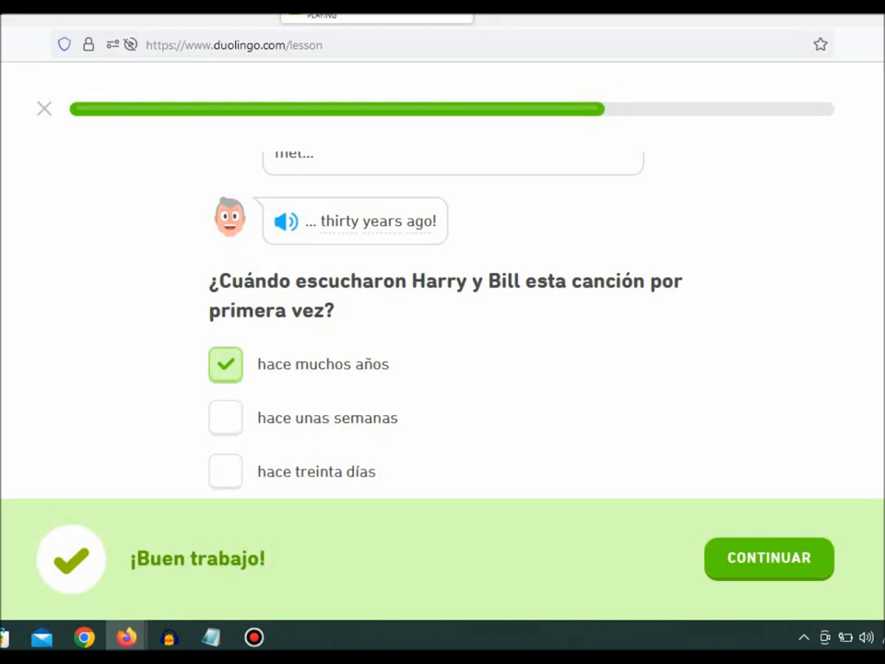
click(767, 556)
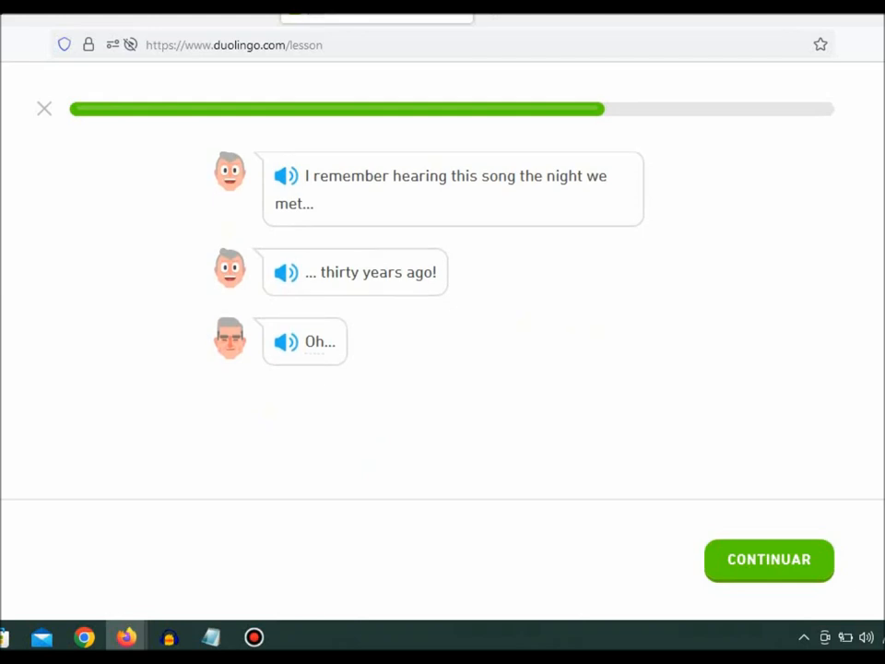
Continue to 'Yes, I do.' and the what-comes-next question about Harry looking at Bill
click(769, 561)
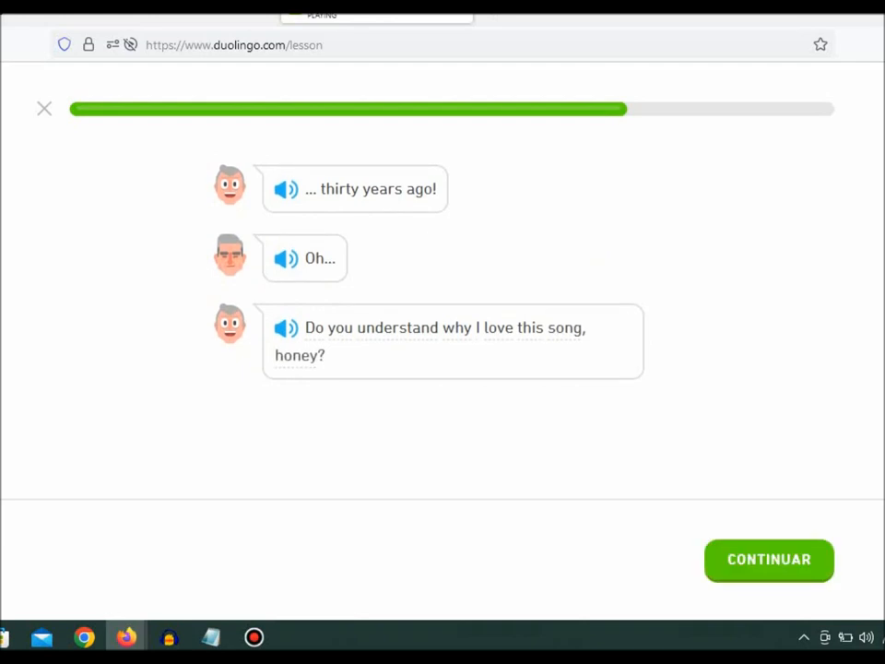
click(769, 559)
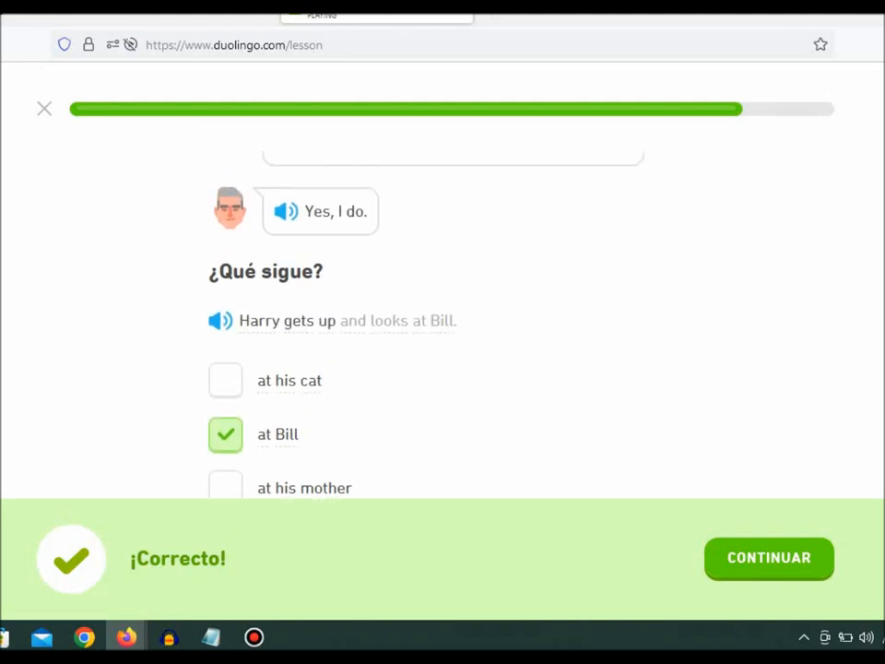
Continue the story to Harry asking 'Do you want to dance with me?'
scroll(up, 3)
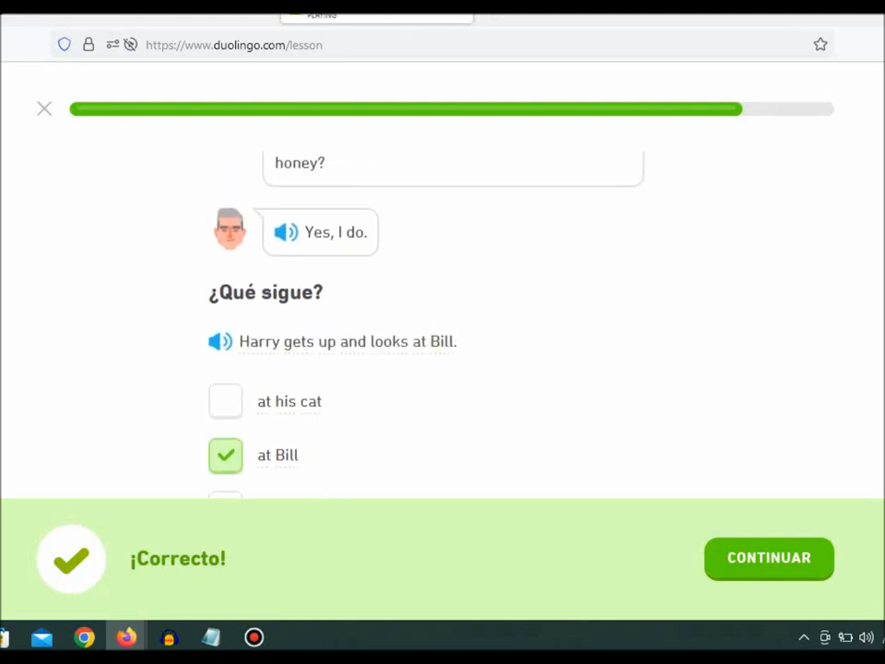
click(769, 557)
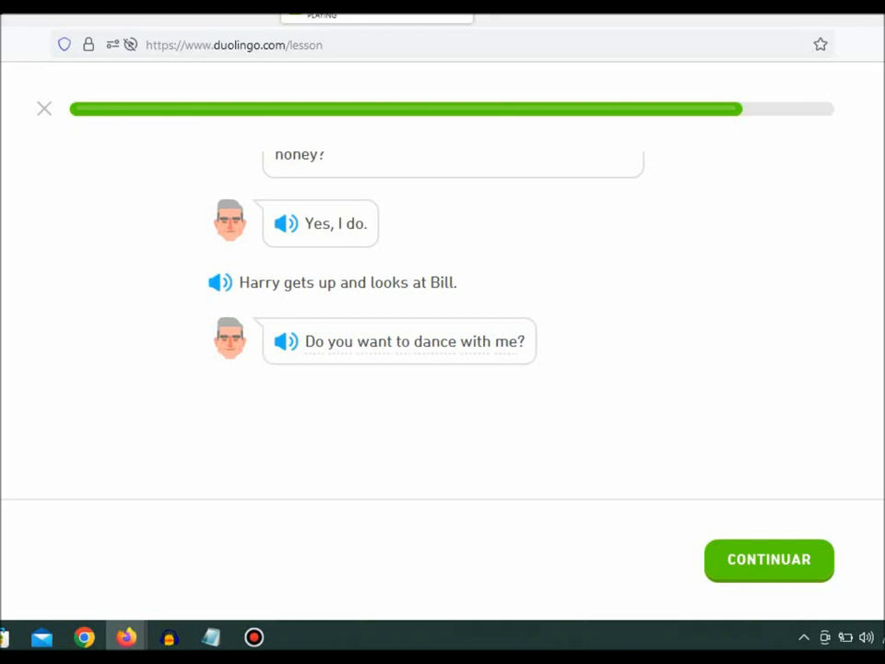
click(768, 558)
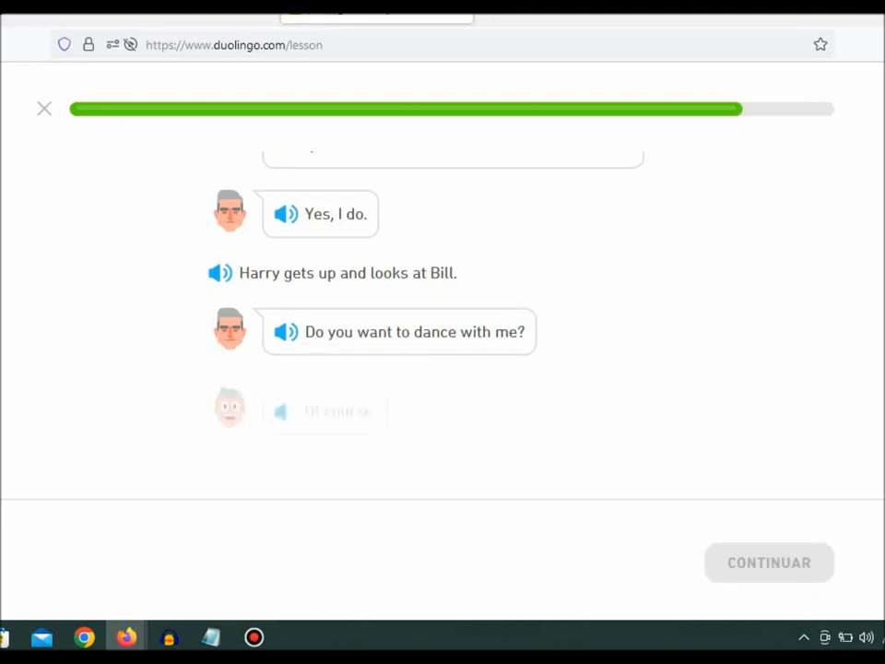